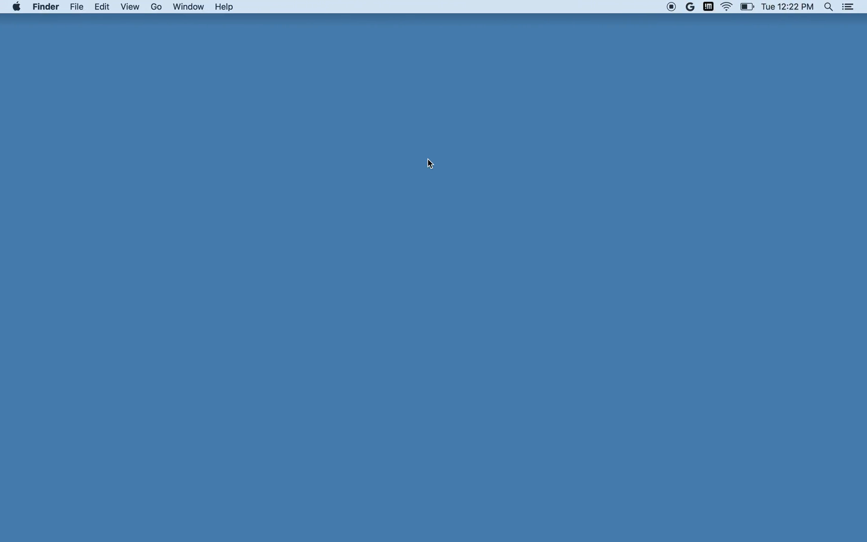
mouse_move(22, 364)
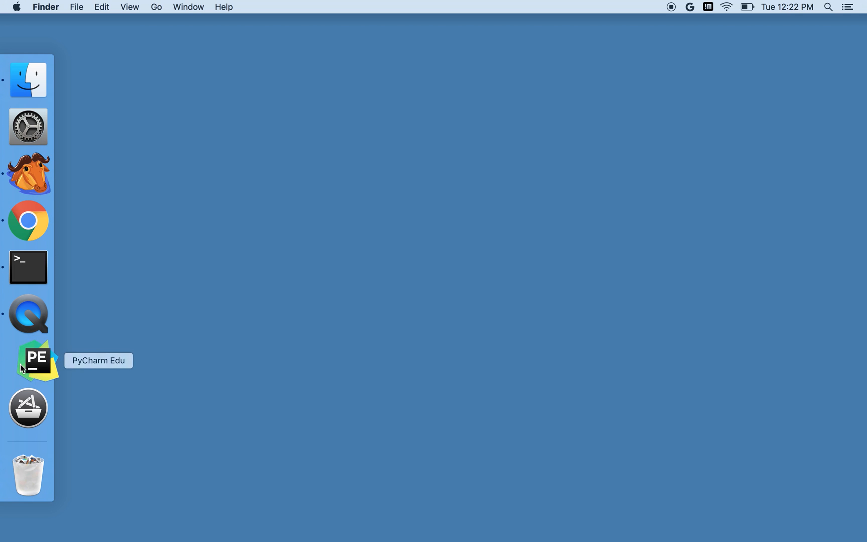
Step: Launch PyCharm Edu from the Dock
left_click(27, 360)
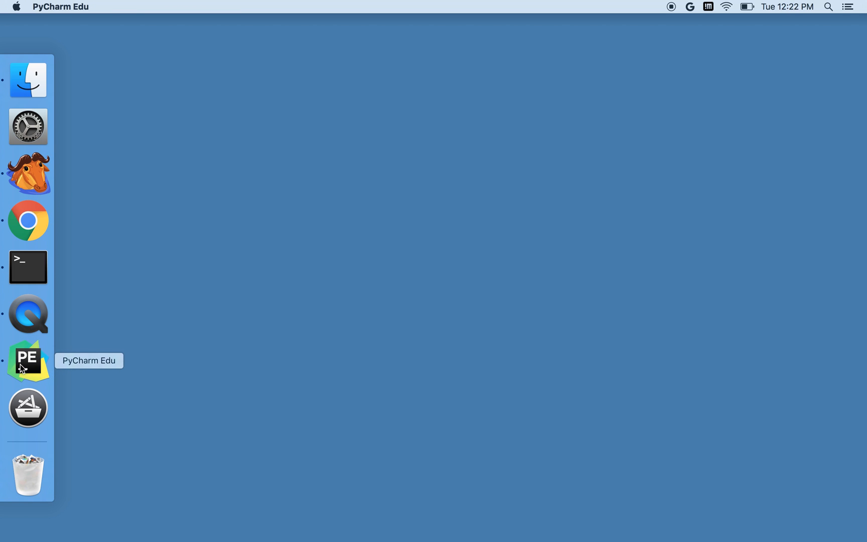
left_click(27, 357)
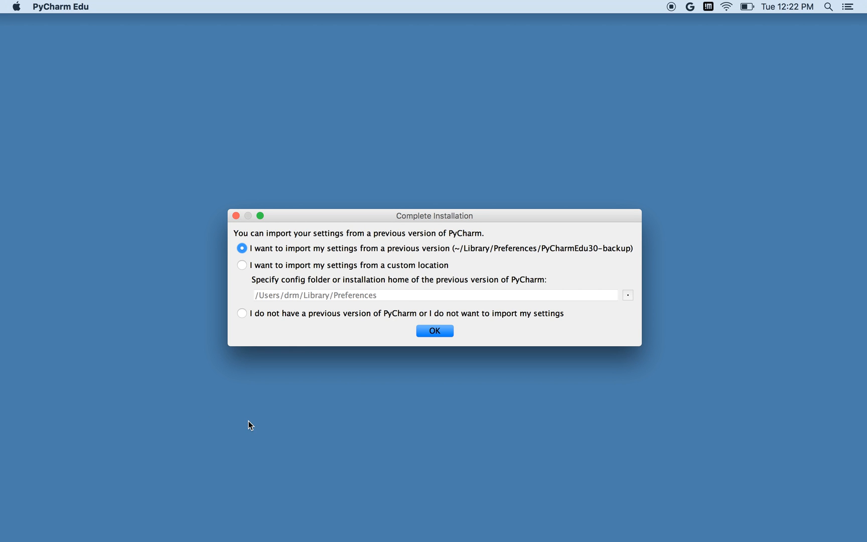
mouse_move(268, 337)
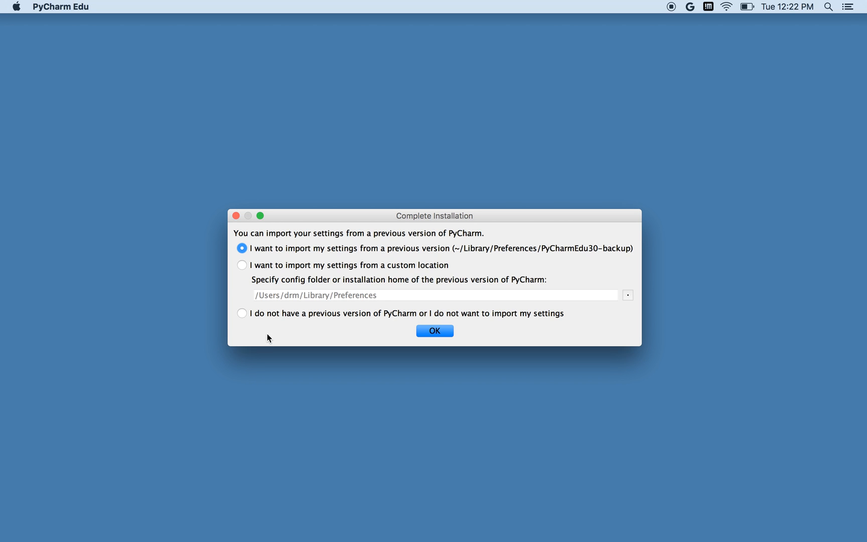
mouse_move(243, 318)
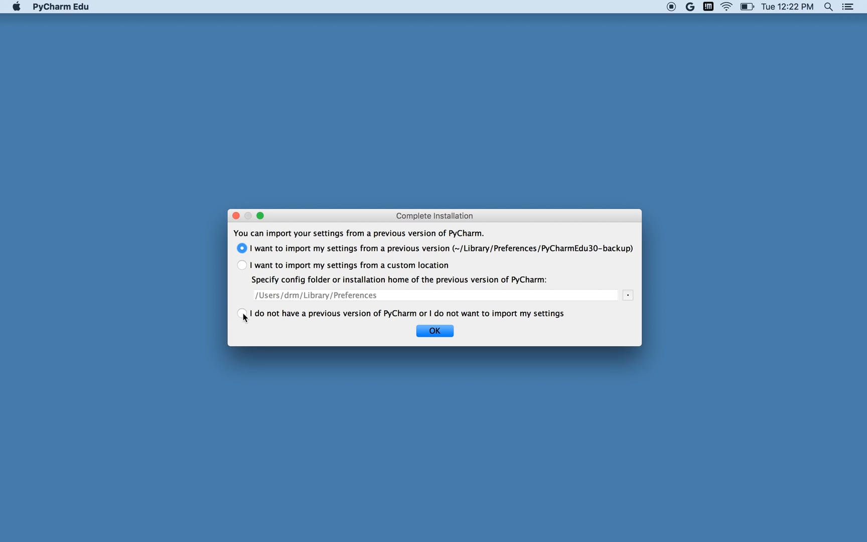
Step: Complete installation choosing not to import settings from a previous PyCharm version
left_click(241, 314)
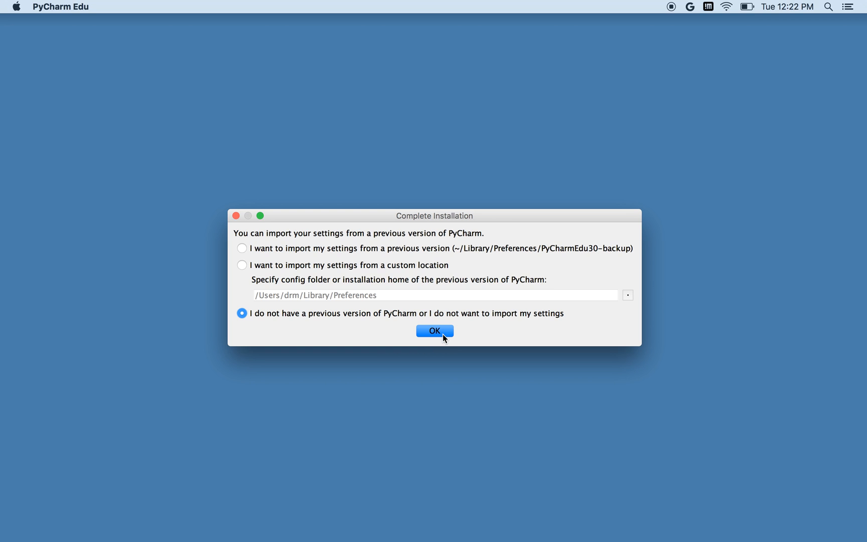
left_click(434, 331)
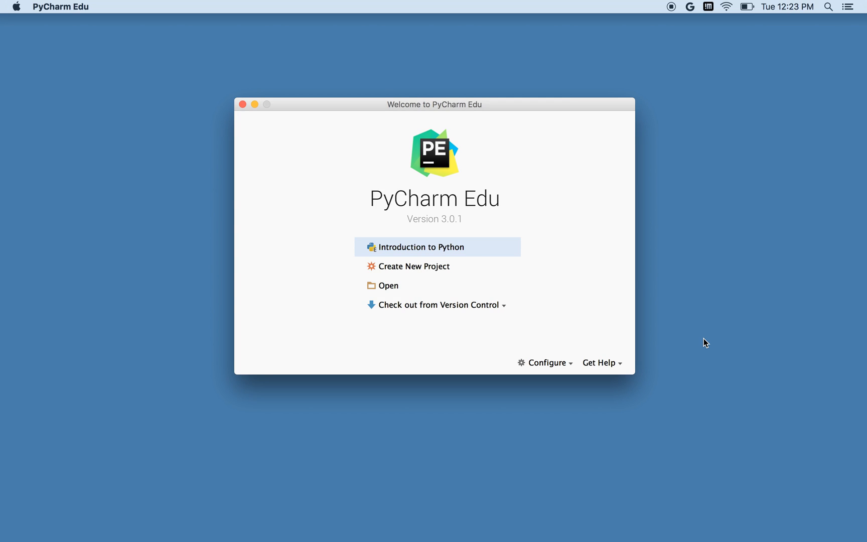
mouse_move(478, 250)
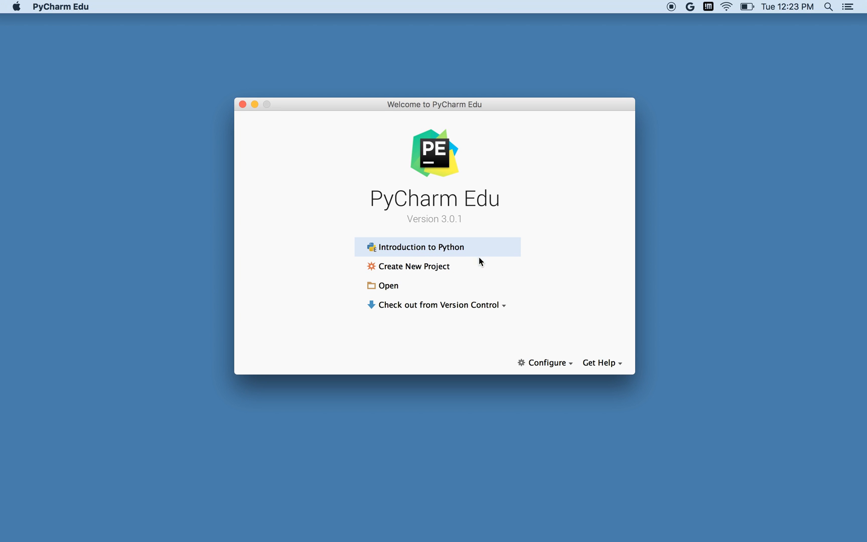
mouse_move(470, 273)
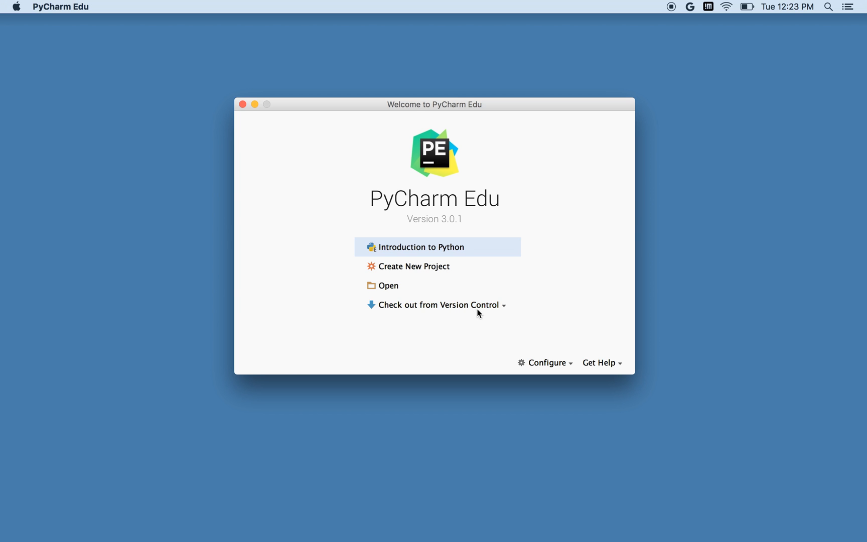
Step: Check the version control checkout options, then choose Create New Project
left_click(439, 304)
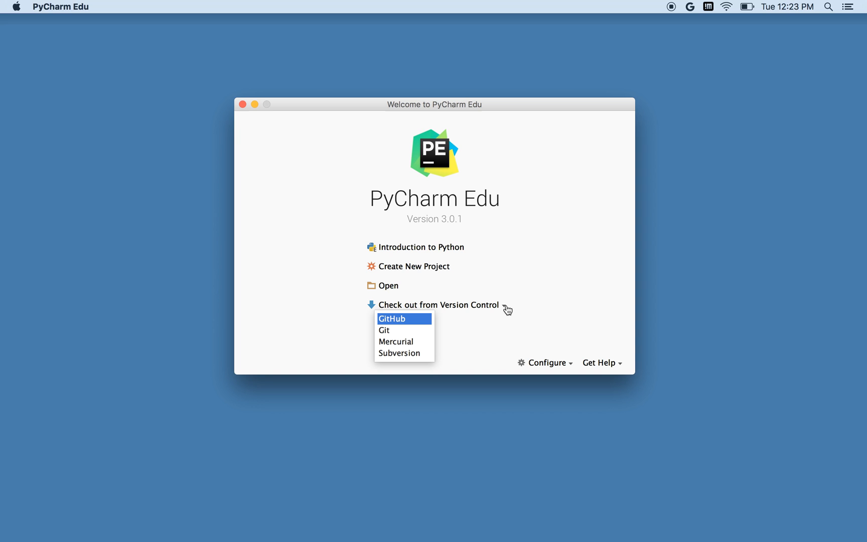
mouse_move(535, 300)
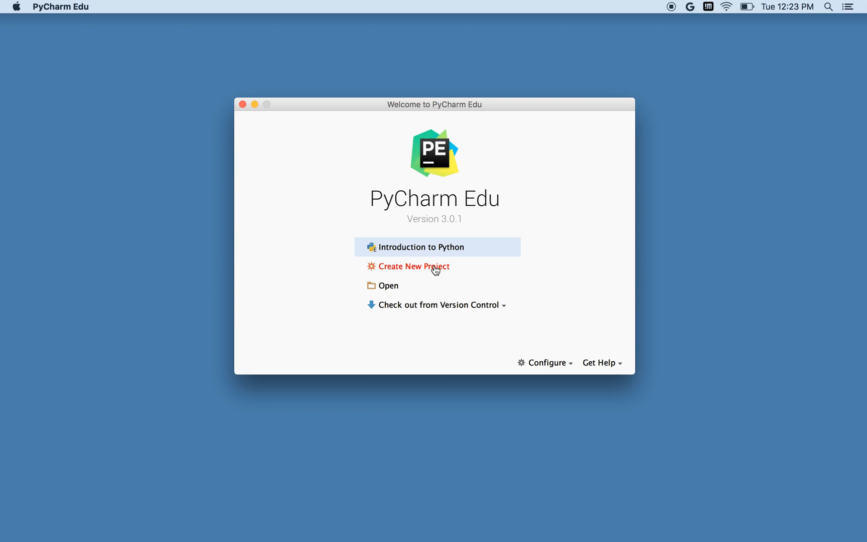
left_click(412, 267)
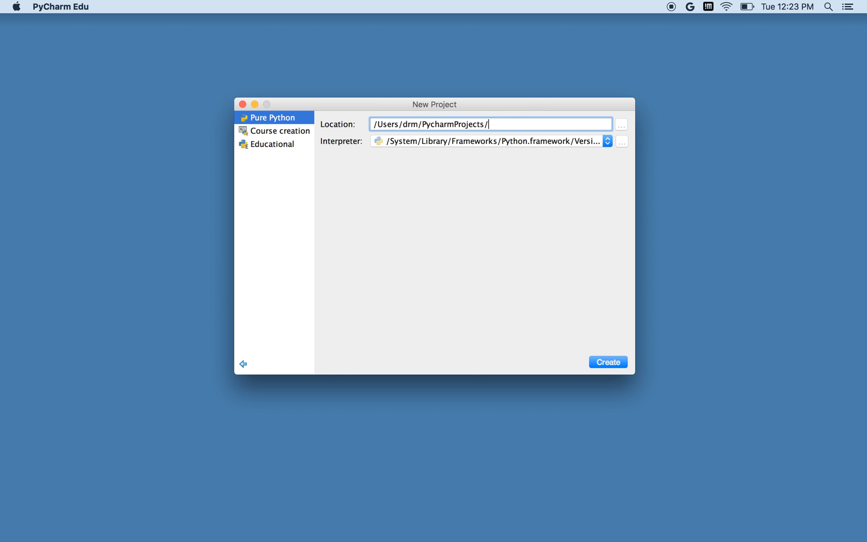
Step: Create a Pure Python project at PycharmProjects/first_project
type("first")
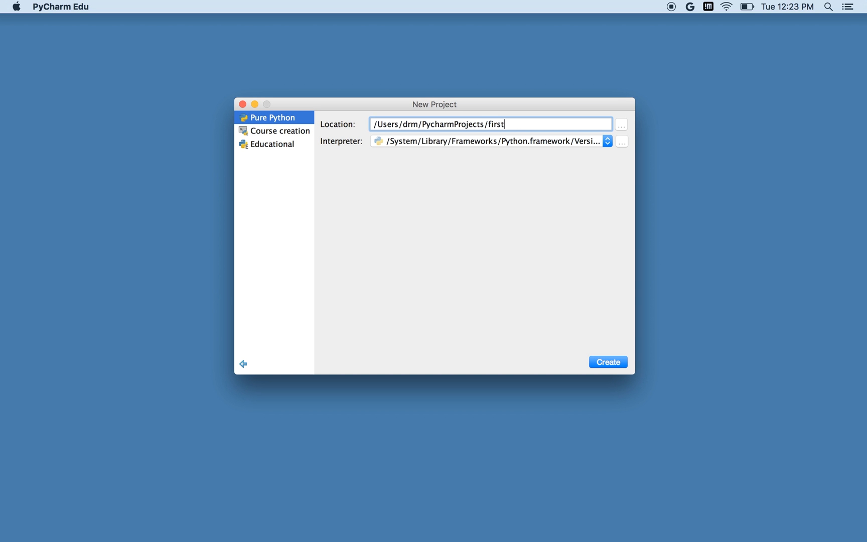
type("_project")
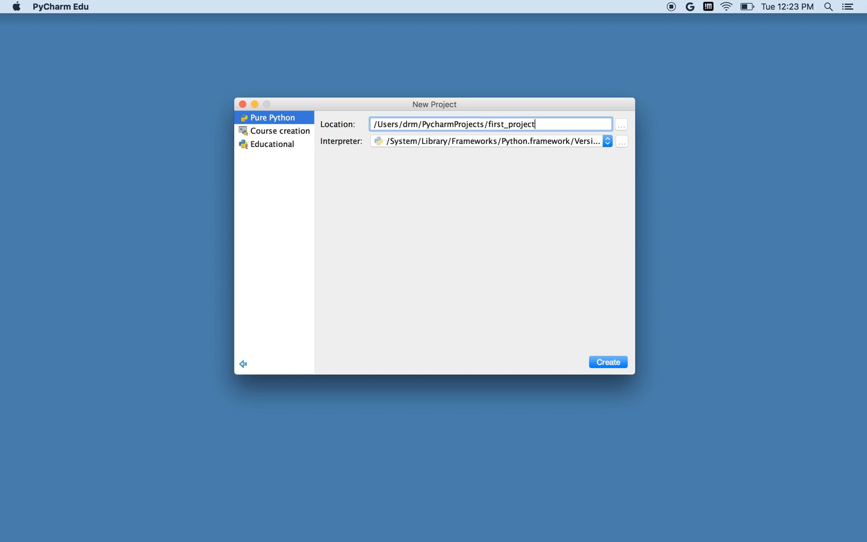
left_click(607, 362)
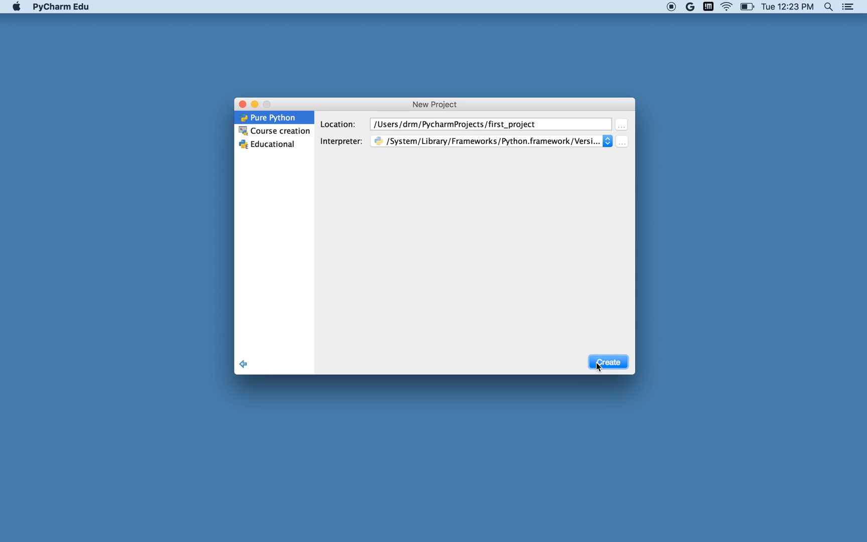
left_click(607, 362)
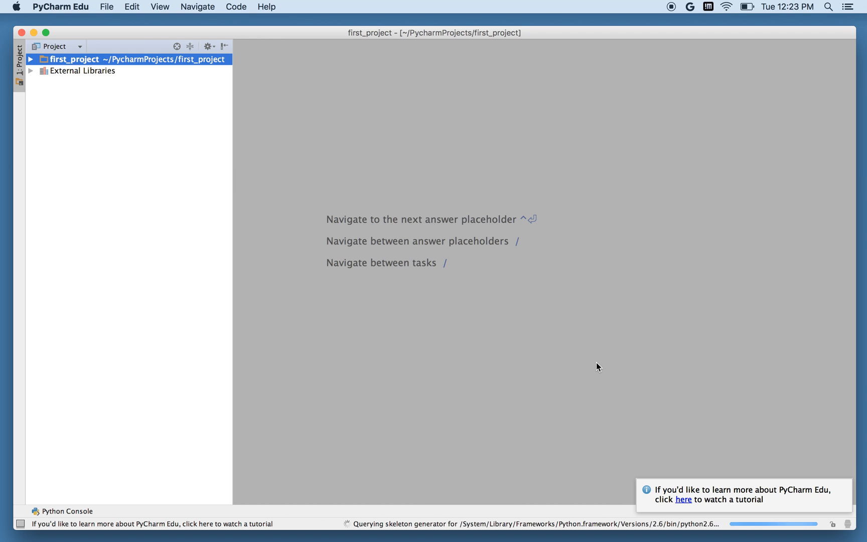
mouse_move(216, 59)
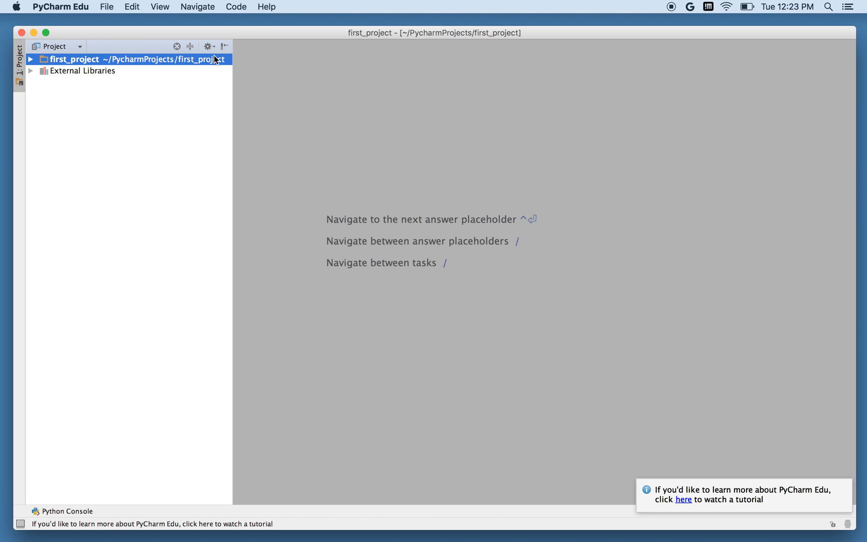
mouse_move(213, 64)
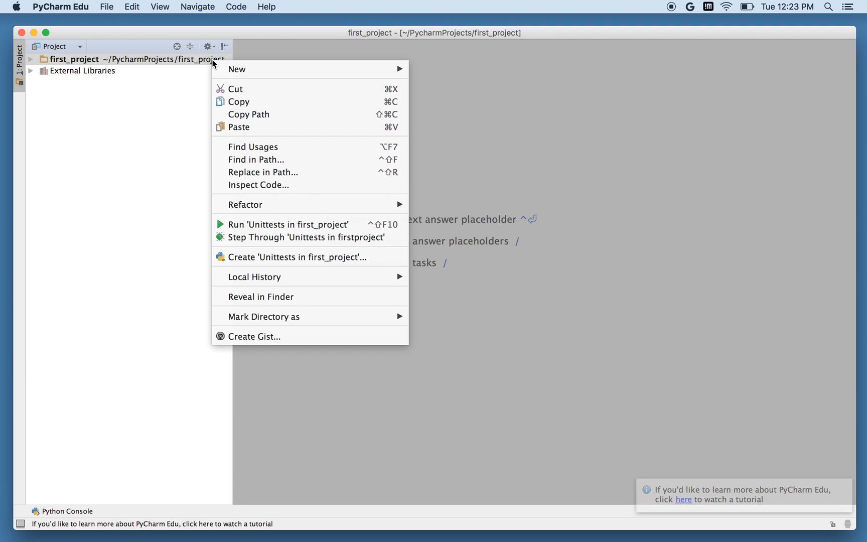
mouse_move(237, 69)
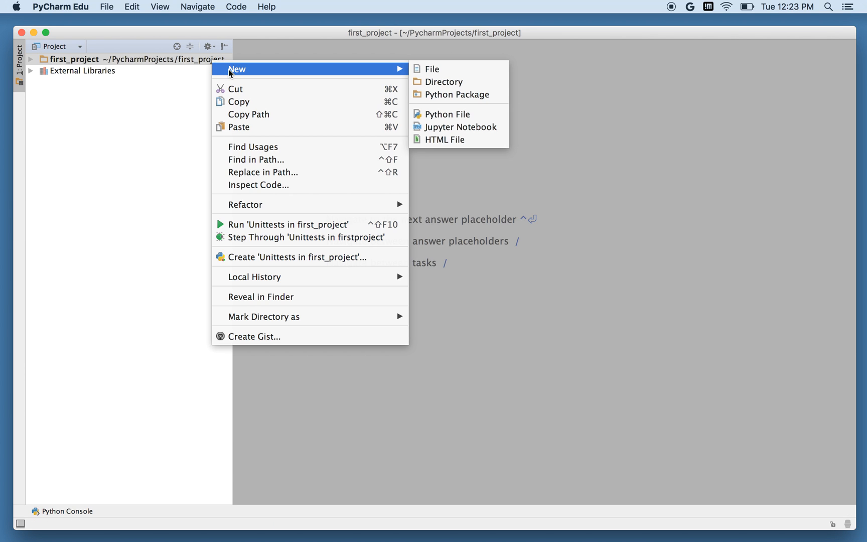
mouse_move(448, 114)
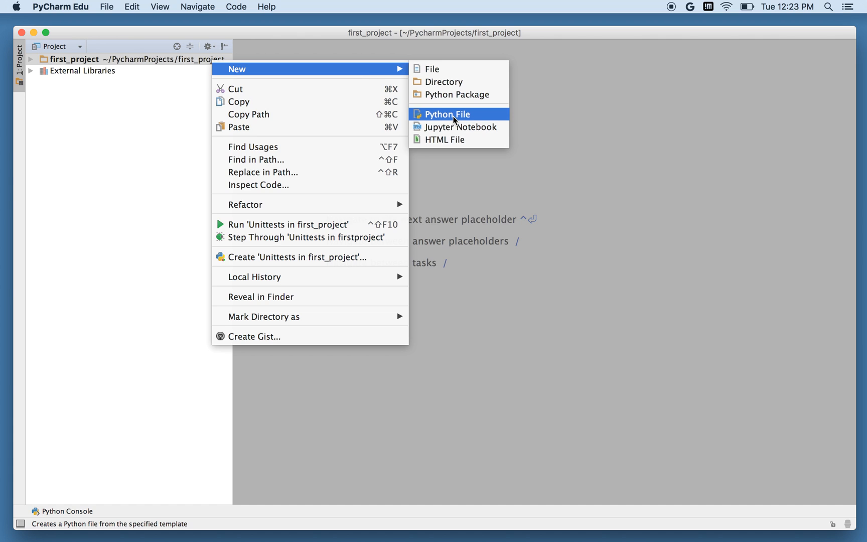
Step: Create a new Python file named hello_world in first_project
left_click(446, 114)
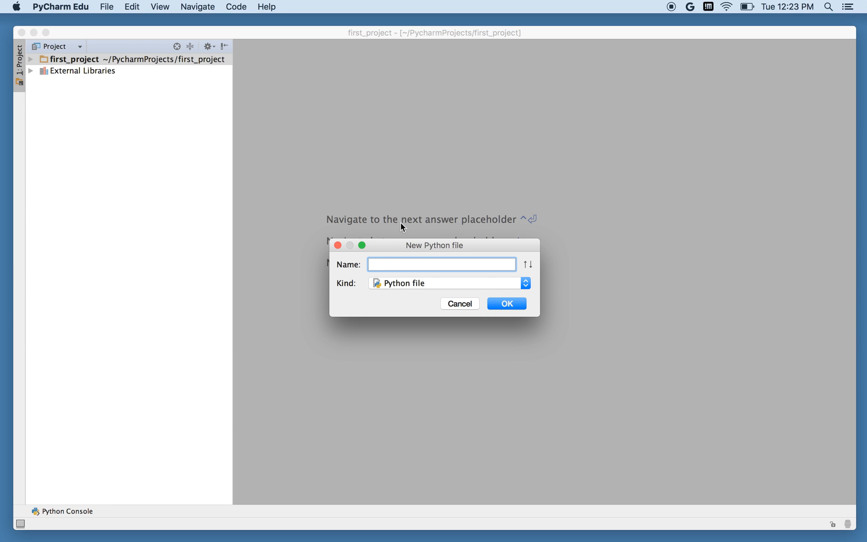
type("hell")
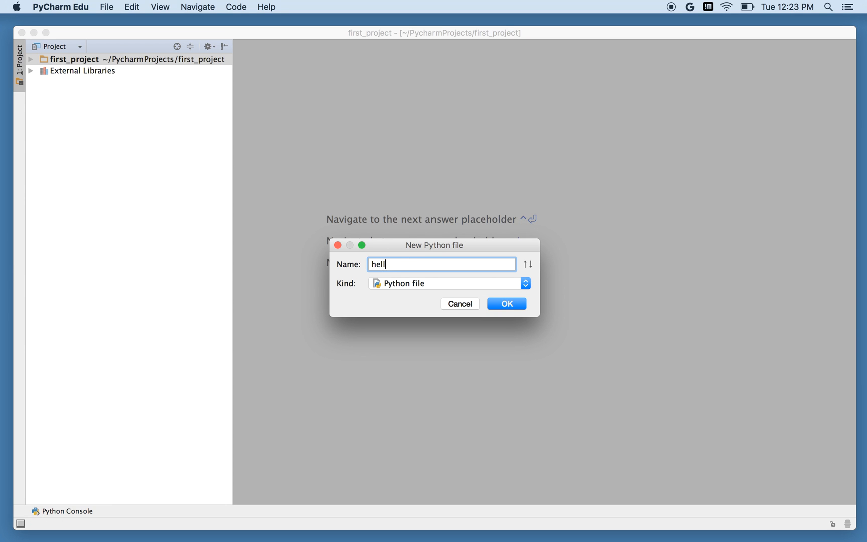
type("o_world.py")
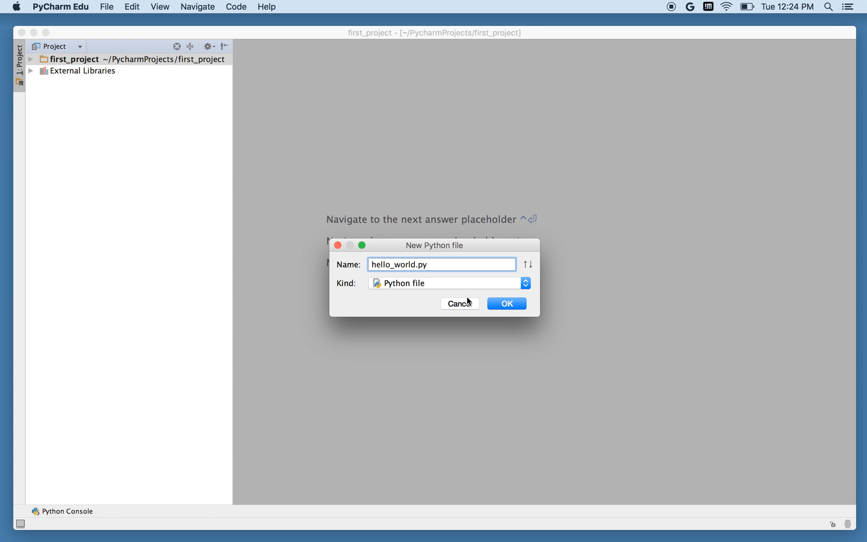
left_click(505, 303)
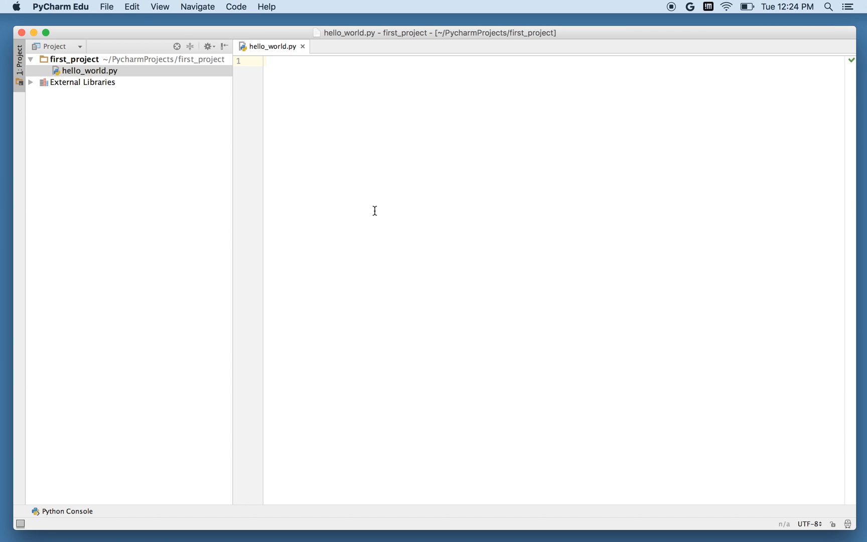
Step: Write print "Hello, world!" on line 1 and start a new line
type("print")
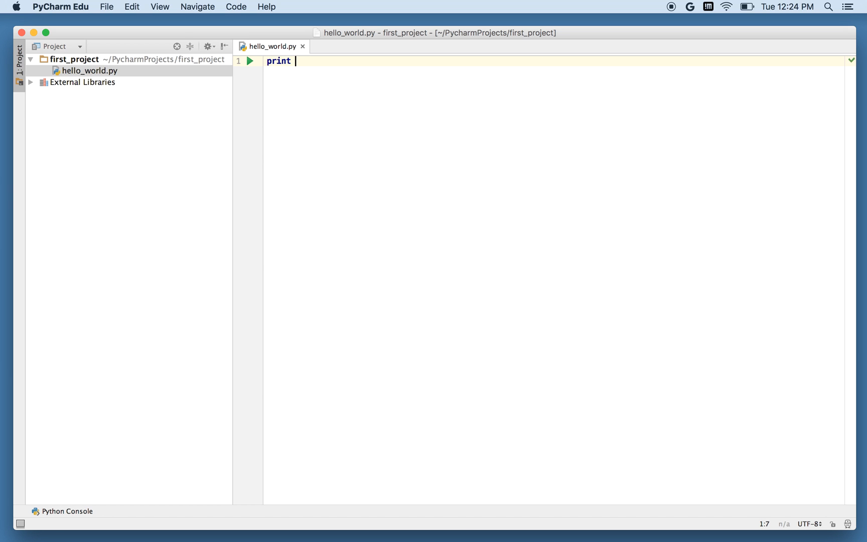
type("\"")
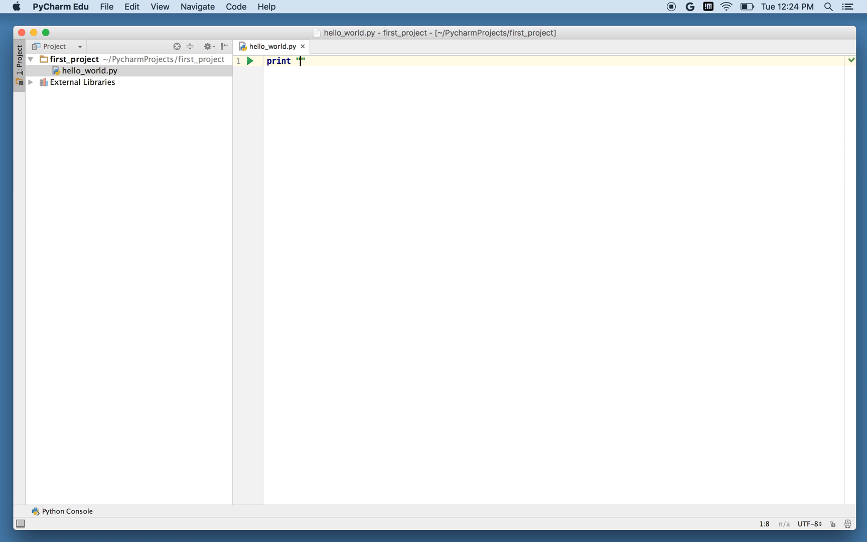
type("Hell")
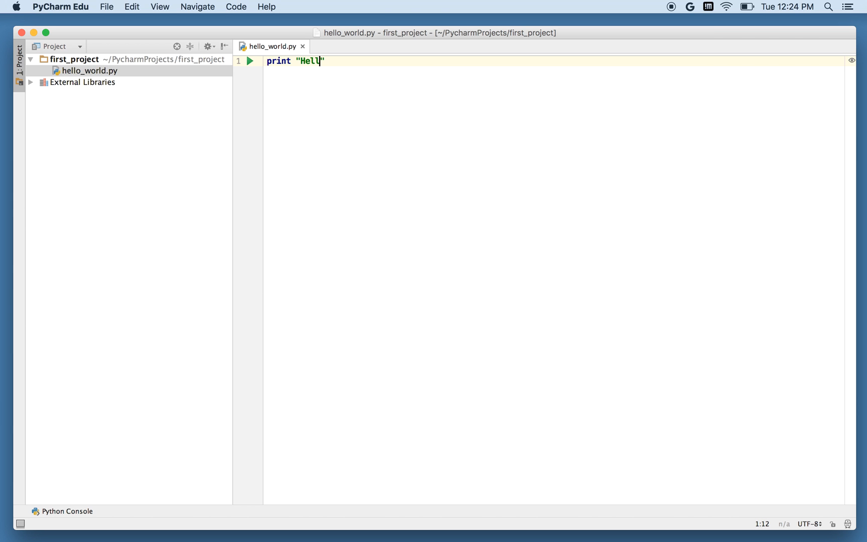
type("o, W")
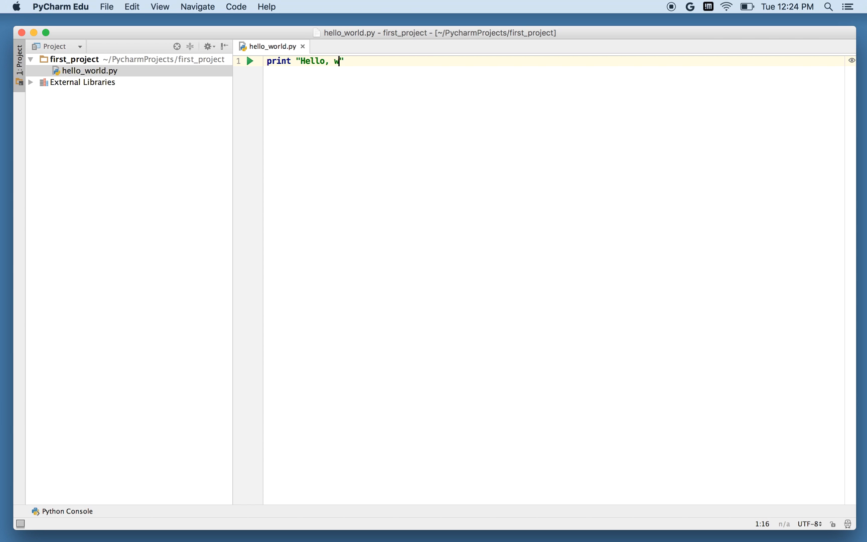
type("orld!")
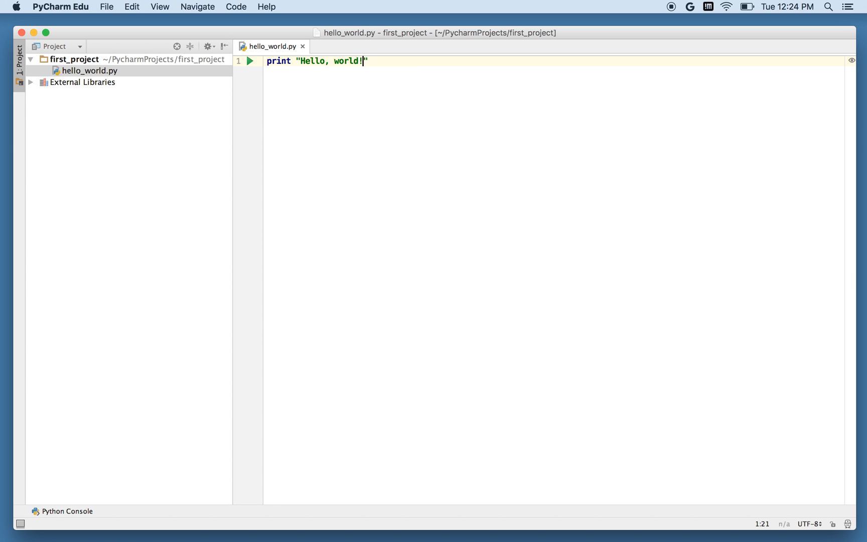
key("enter")
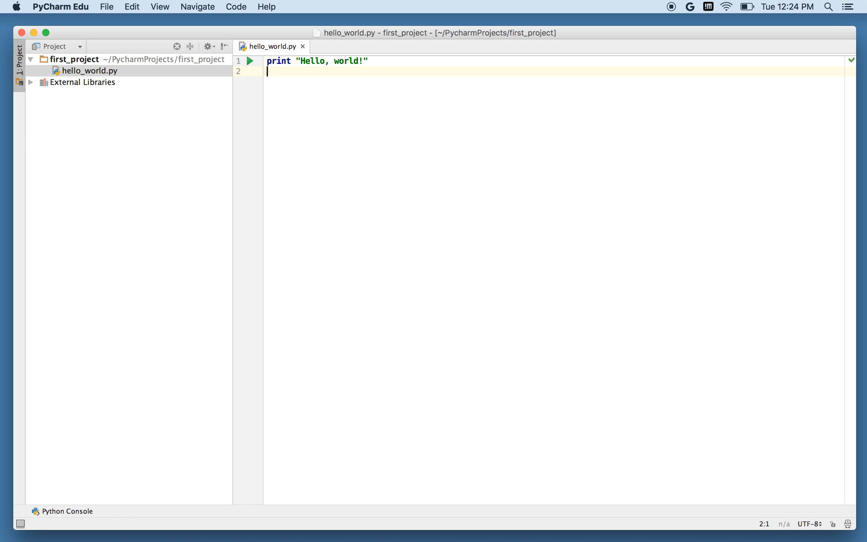
mouse_move(250, 67)
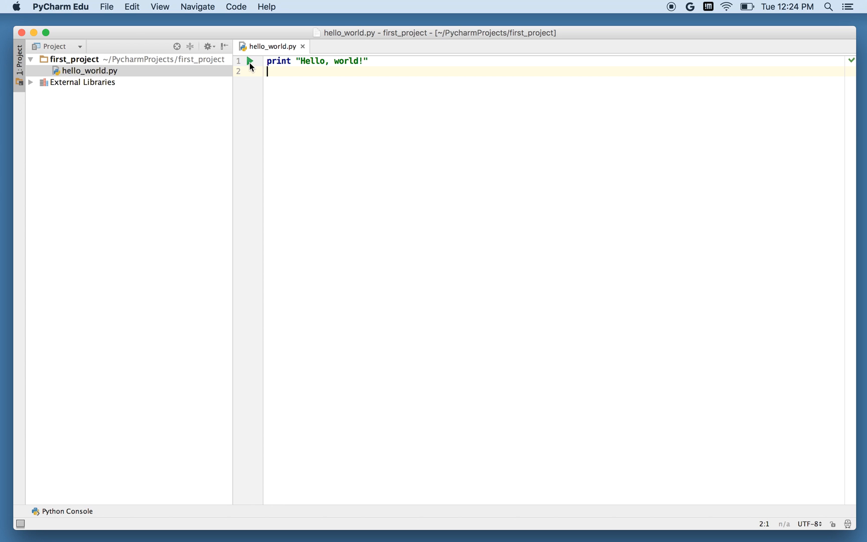
mouse_move(250, 61)
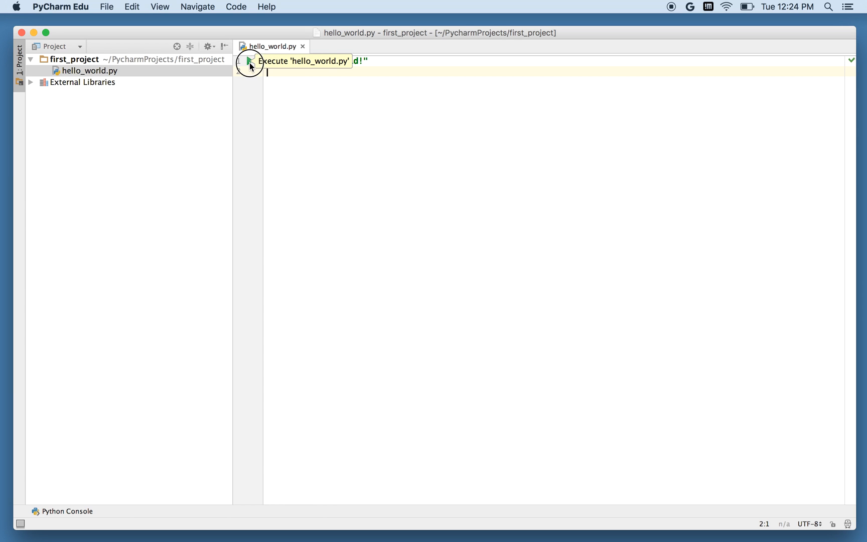
Step: Run hello_world.py from the gutter run arrow
left_click(250, 61)
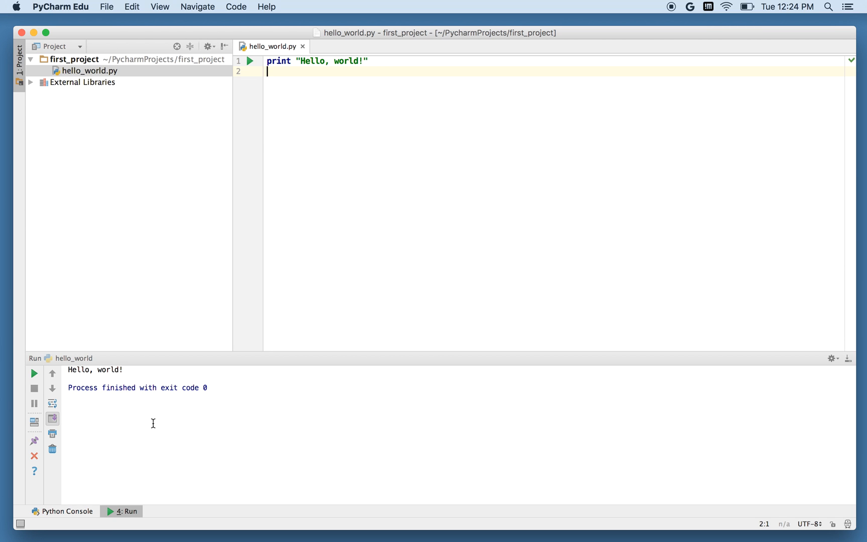
mouse_move(363, 90)
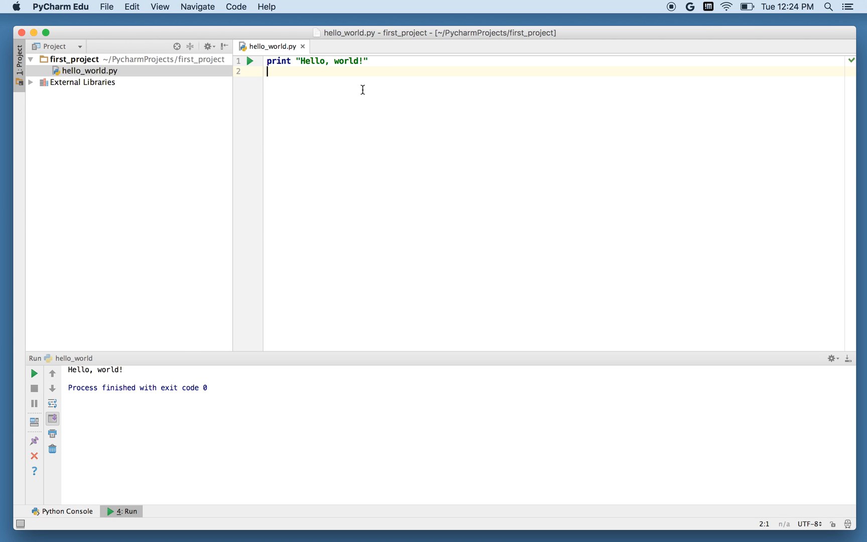
Step: Append "This is David. I'm stuck in your computer!!!" after world! in the string
left_click(368, 60)
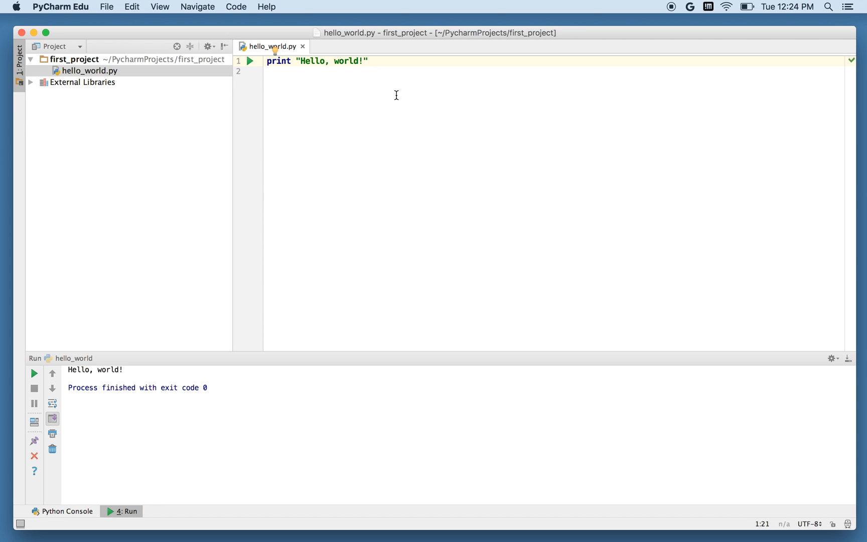
type("This is D")
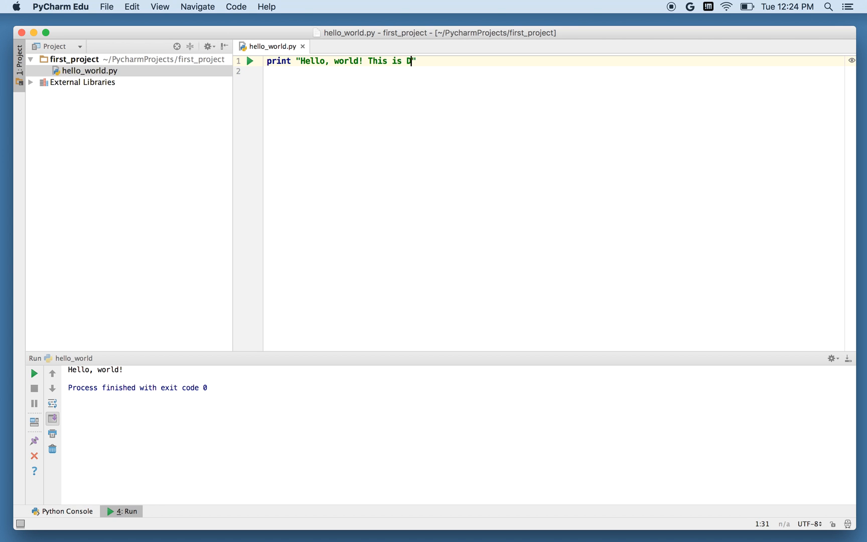
type("avid. I'm stud")
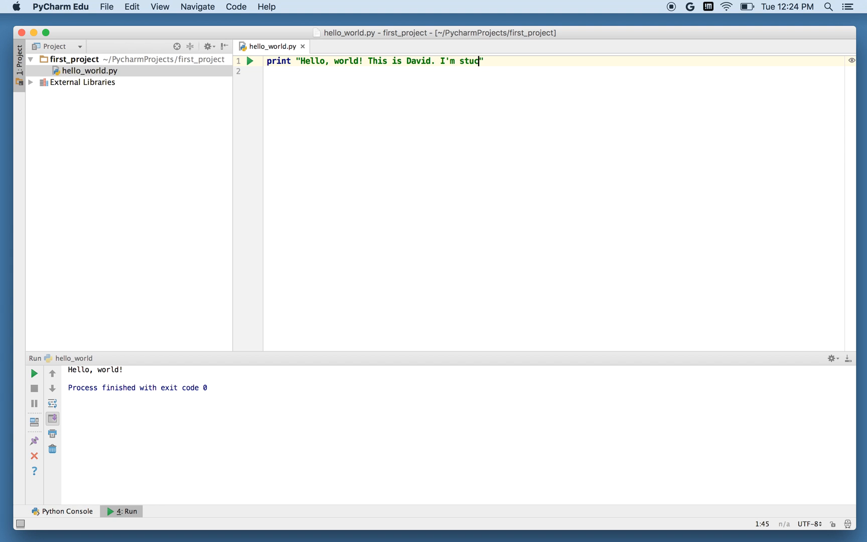
type("k in your computer")
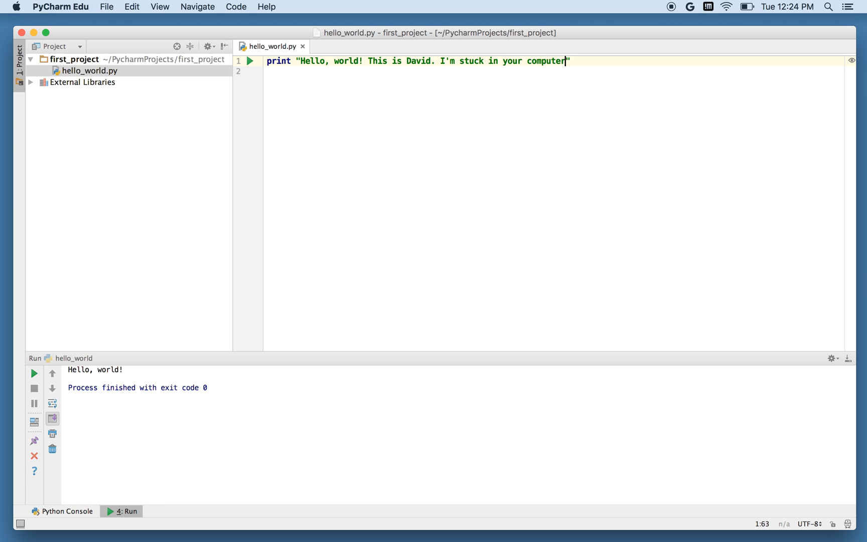
type("!!!")
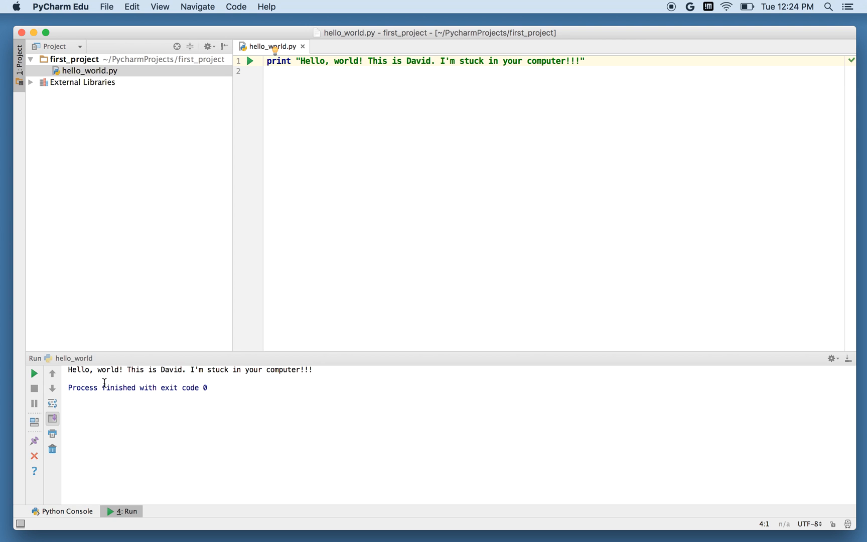
mouse_move(305, 386)
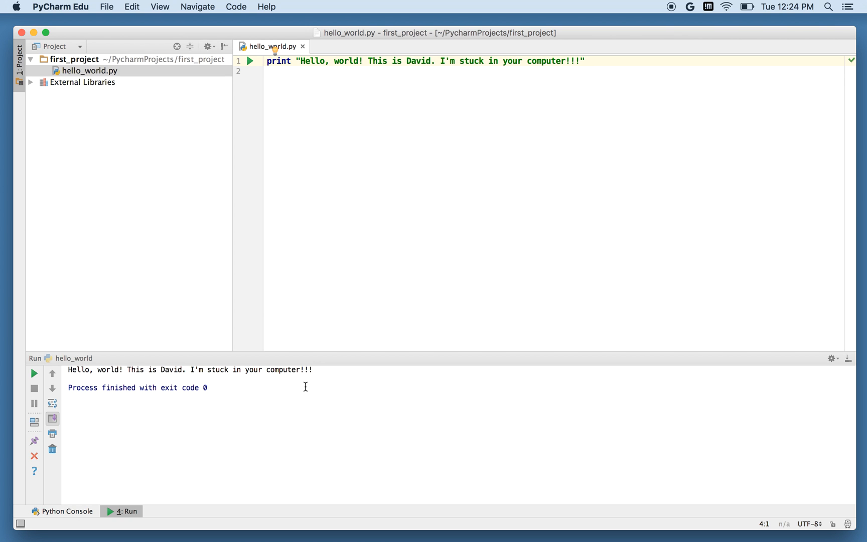
mouse_move(356, 243)
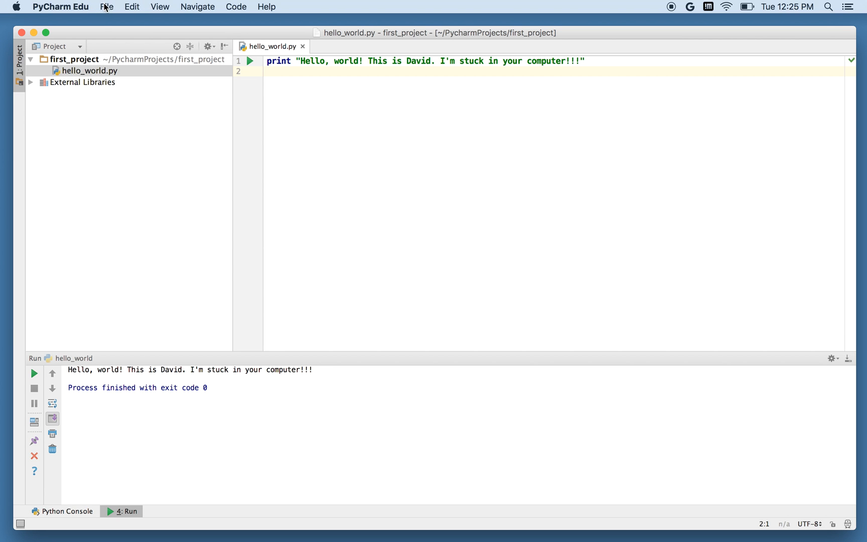
Step: Close first_project via File > Close Project and dismiss the welcome window
left_click(107, 7)
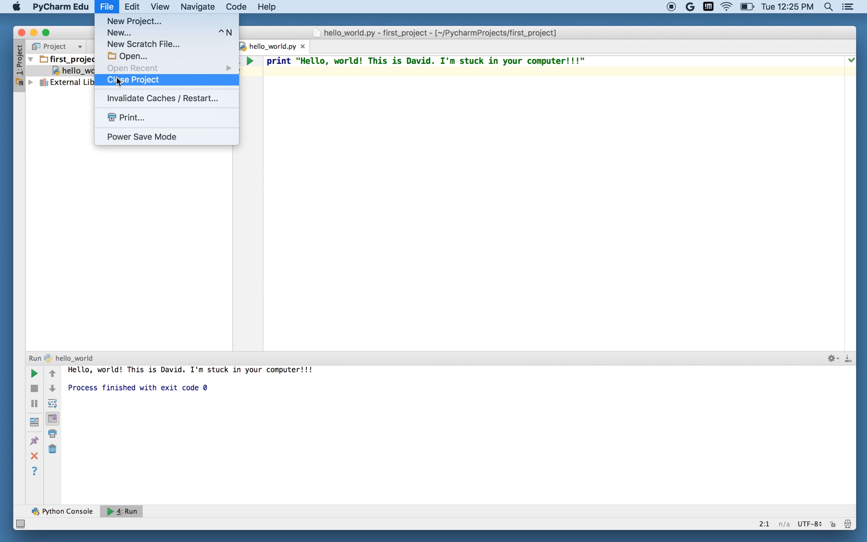
left_click(132, 79)
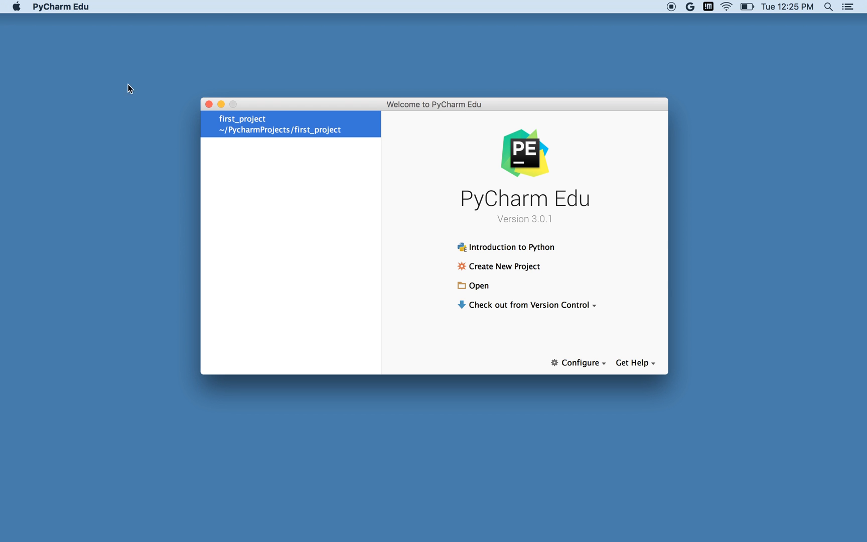
mouse_move(580, 317)
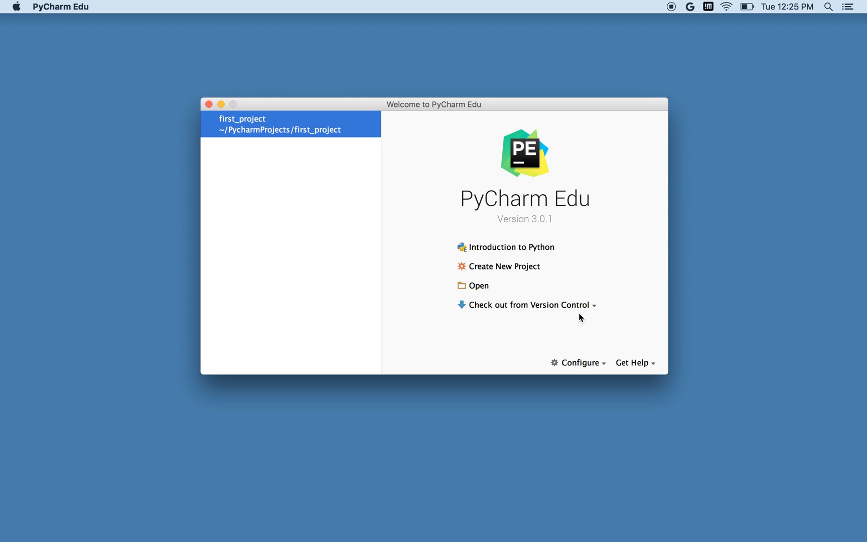
mouse_move(524, 263)
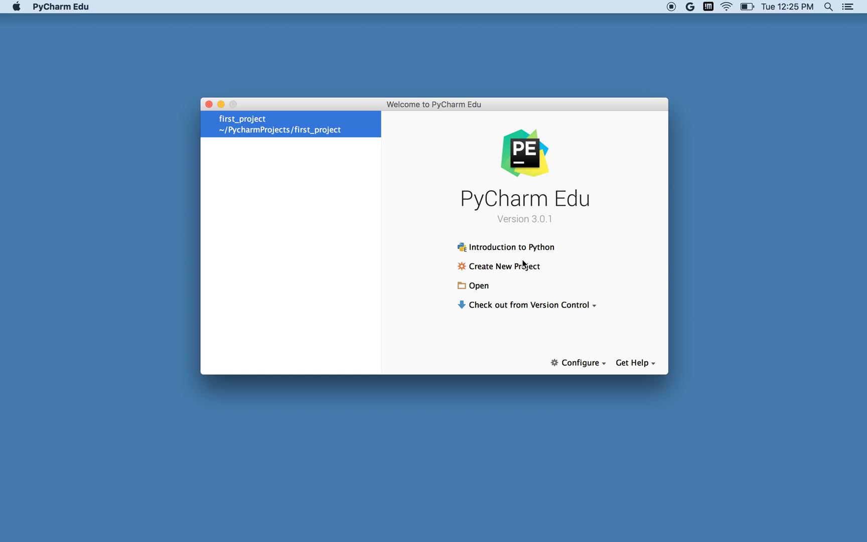
left_click(61, 6)
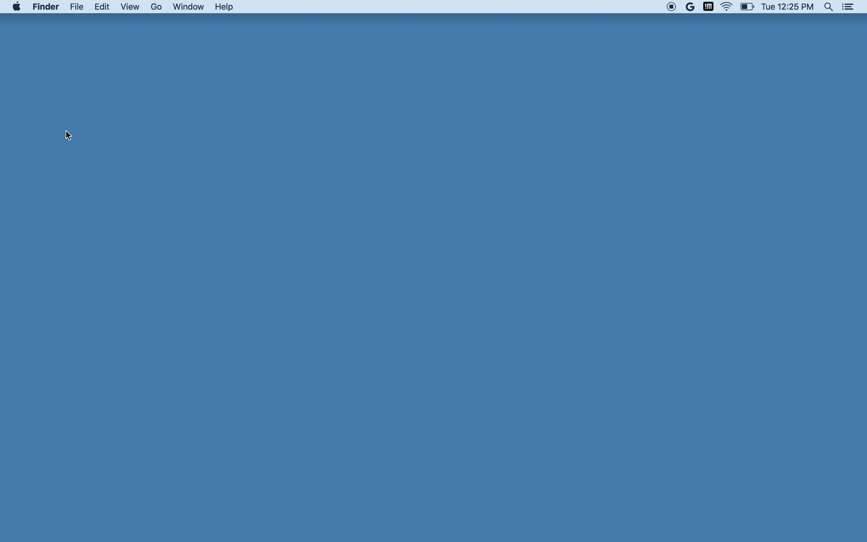
mouse_move(5, 173)
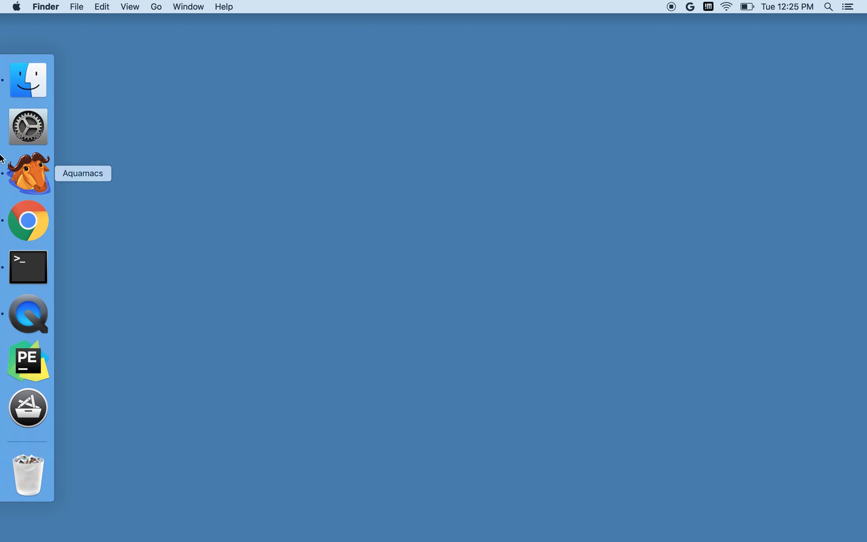
mouse_move(28, 359)
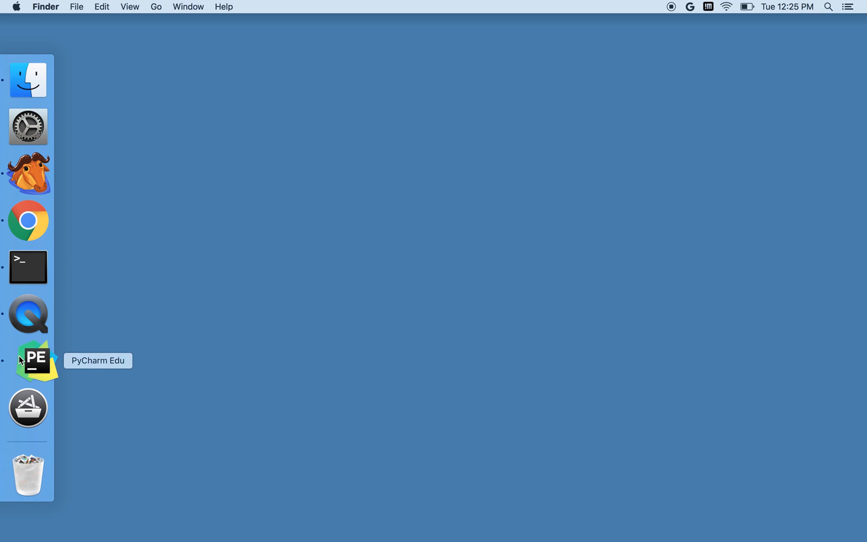
Step: Bring PyCharm Edu back from the Dock
left_click(28, 360)
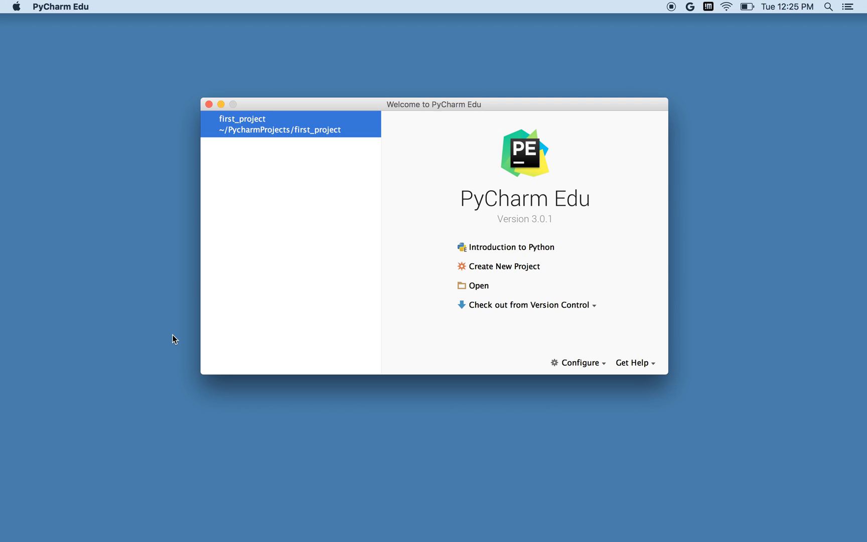
mouse_move(478, 286)
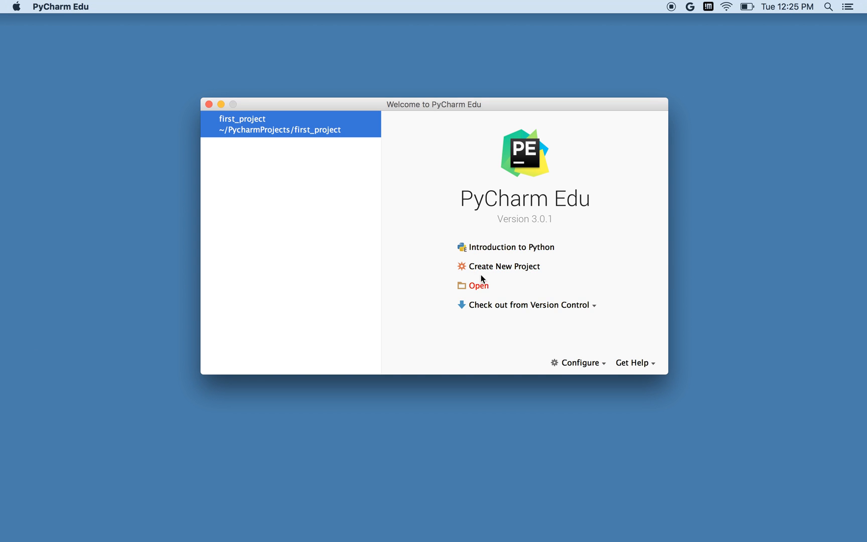
mouse_move(478, 340)
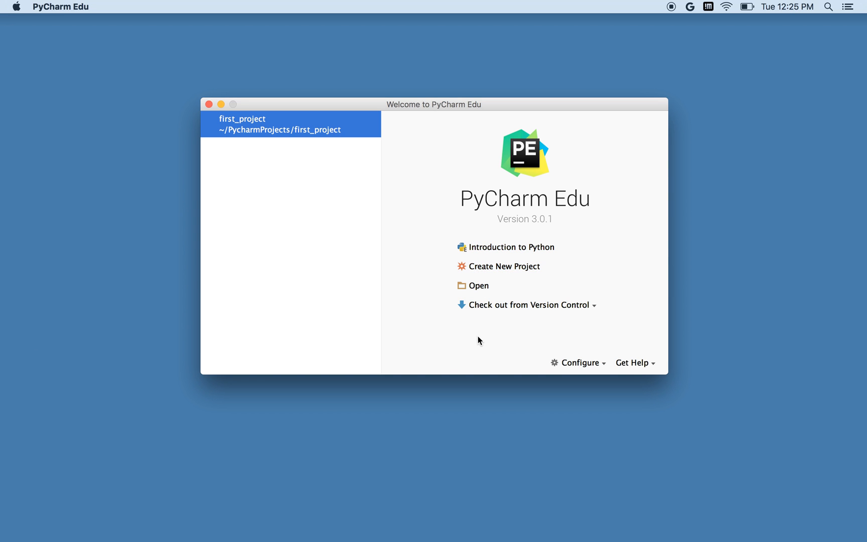